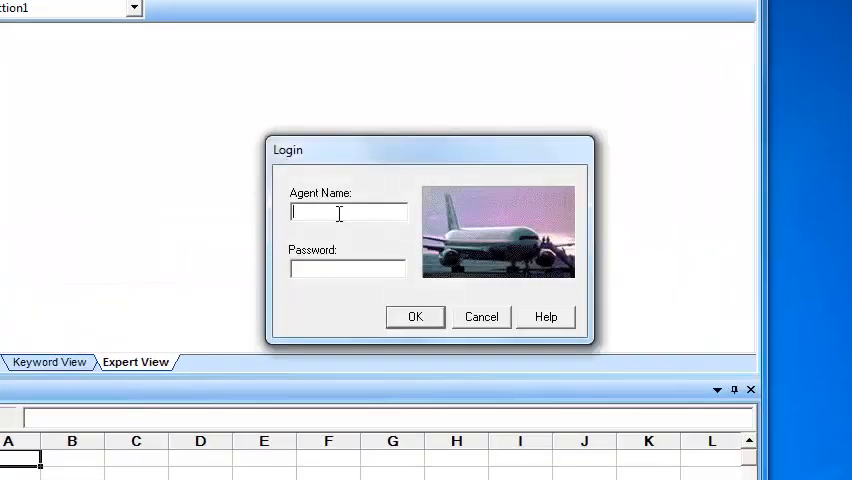
Step: Log in as agent 'riyaz', view Help > About Flight Reservation System, and dismiss it
text(riyaz)
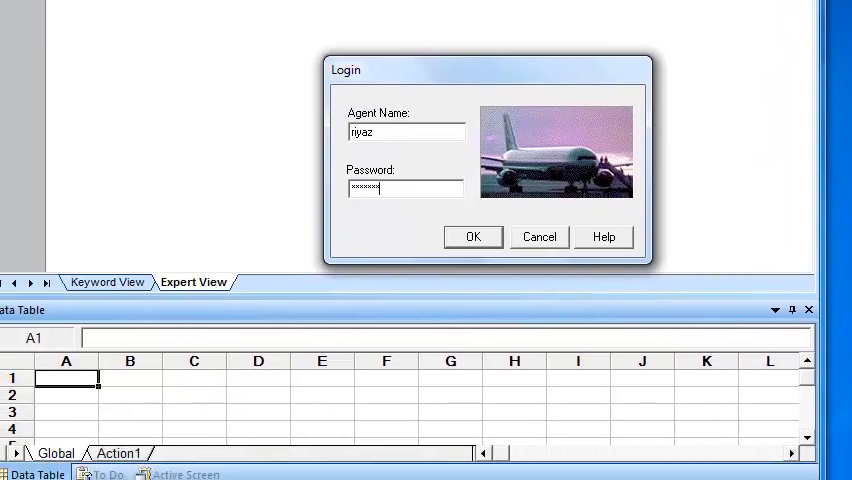
click(472, 236)
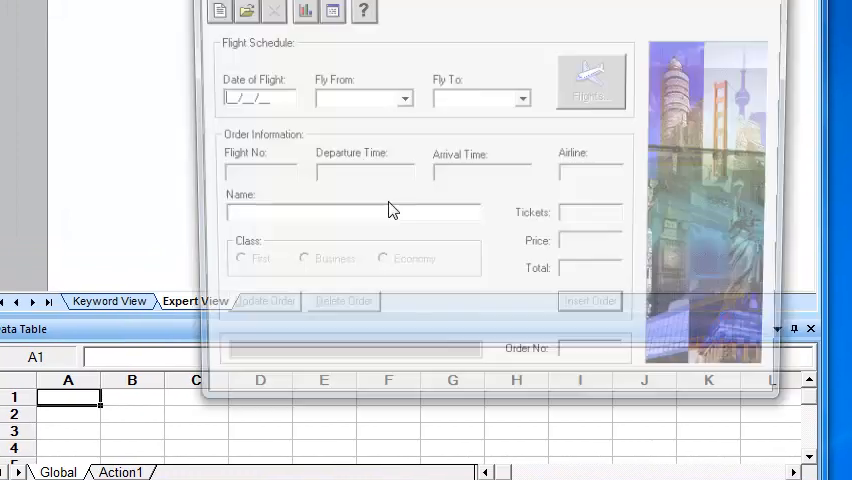
click(364, 12)
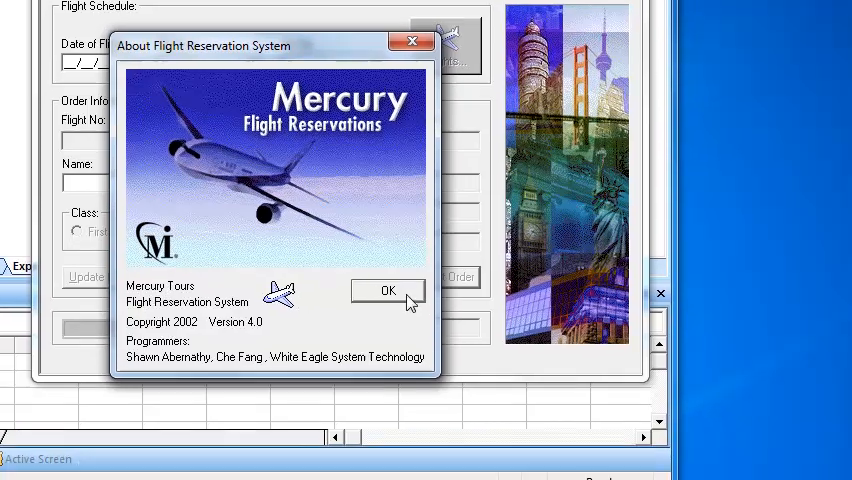
click(388, 292)
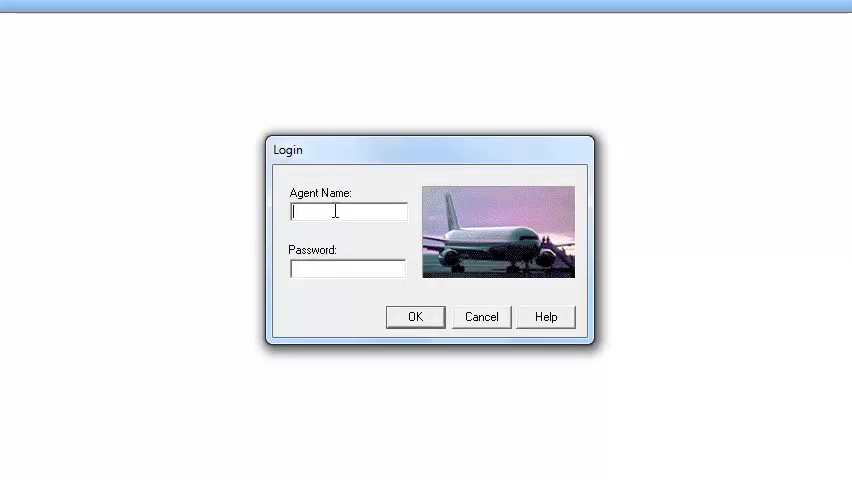
Step: Record a login as 'riyaz' with password and the opening of the About dialog
text(riyaz)
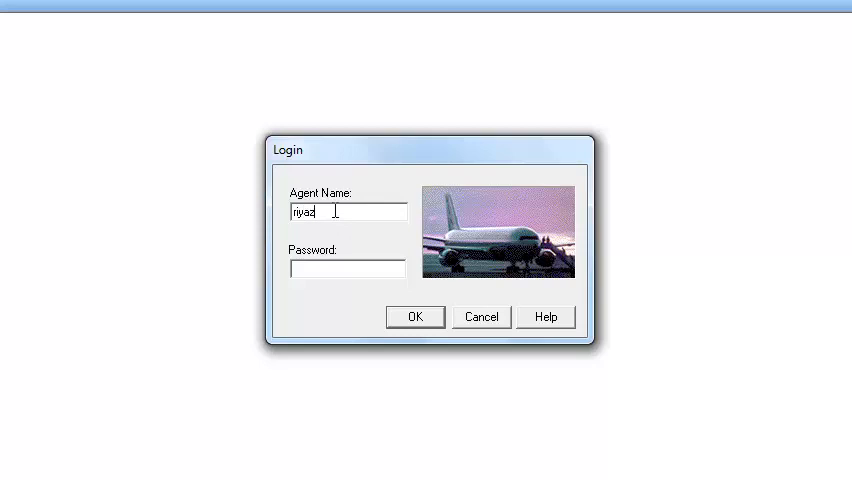
text(****)
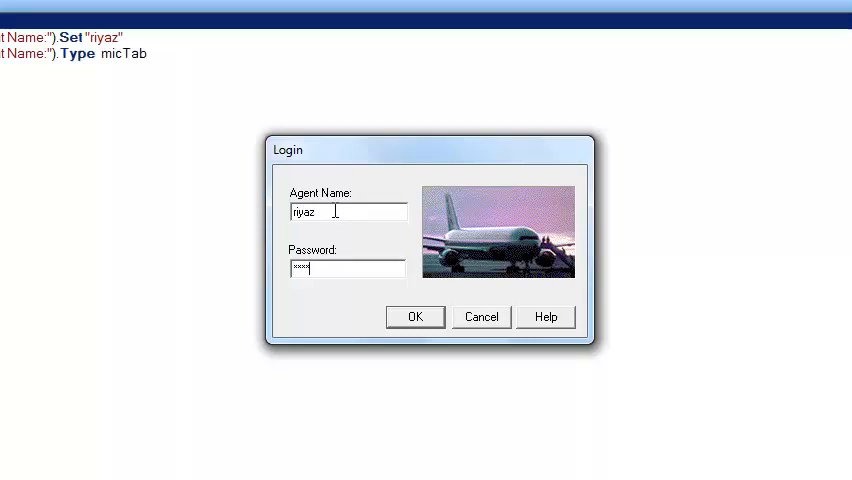
click(414, 316)
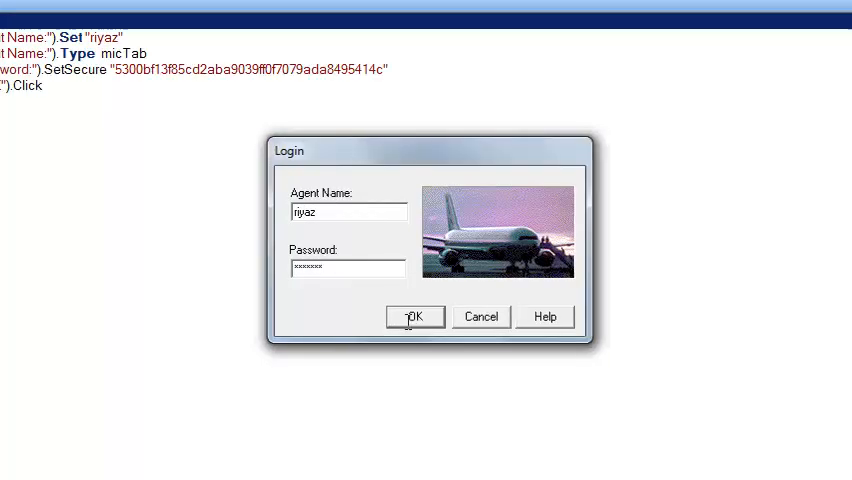
click(416, 316)
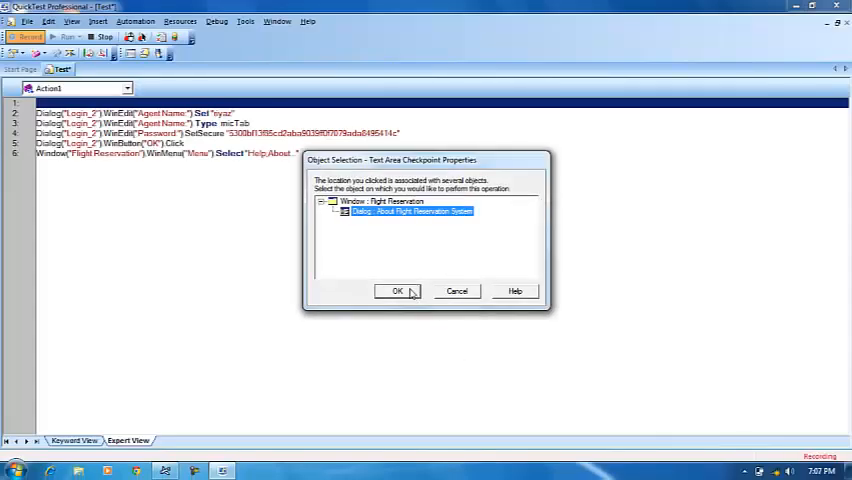
Step: Add a text area checkpoint on the About dialog, then record closing the dialog and app
click(398, 292)
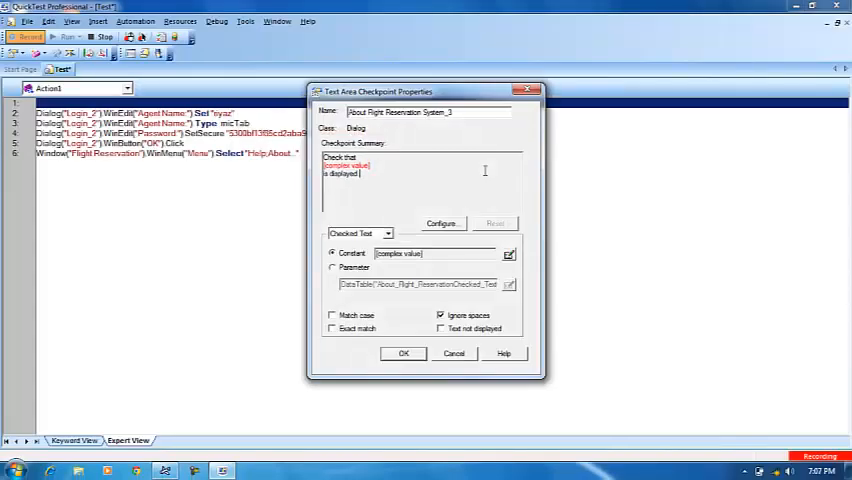
click(440, 224)
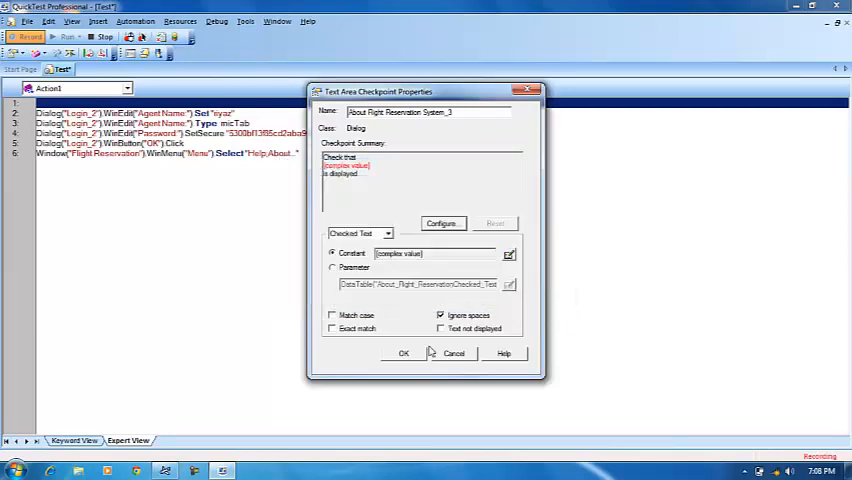
click(402, 352)
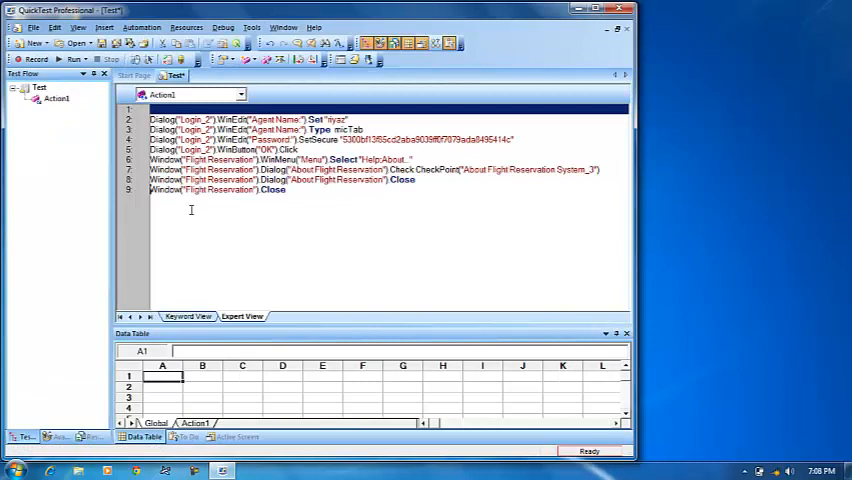
Step: Run the test with temporary results and let it replay the login and About dialog
click(72, 60)
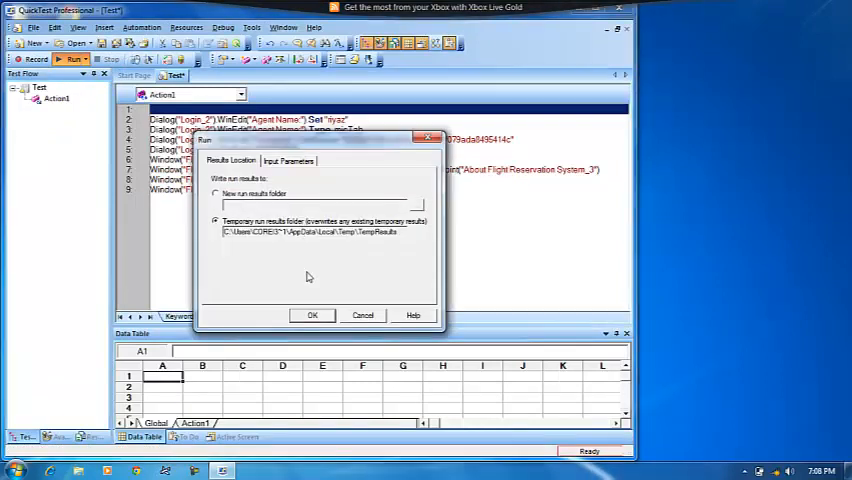
click(312, 316)
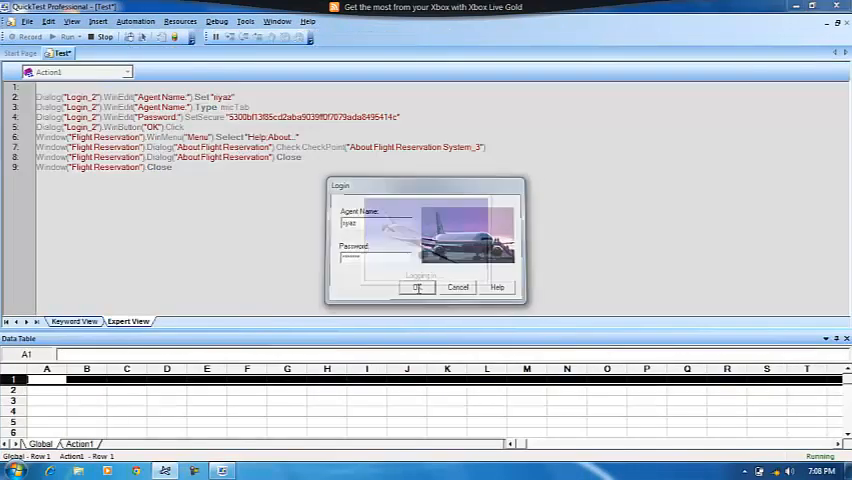
click(416, 288)
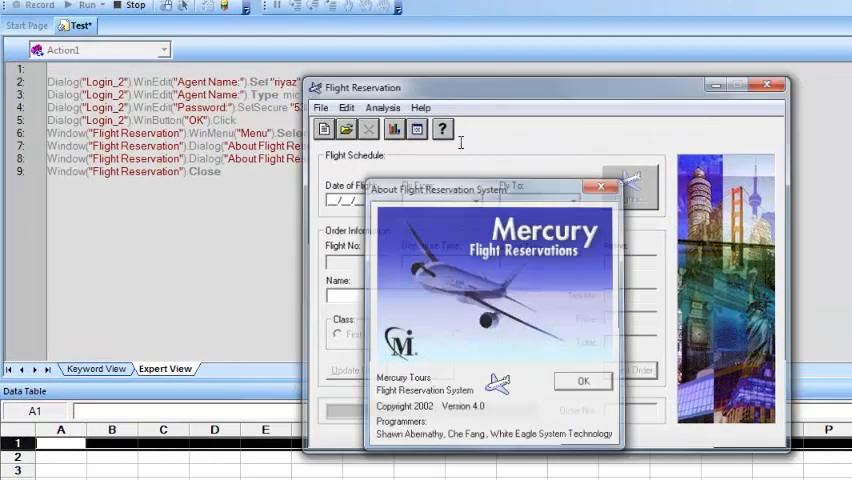
click(582, 380)
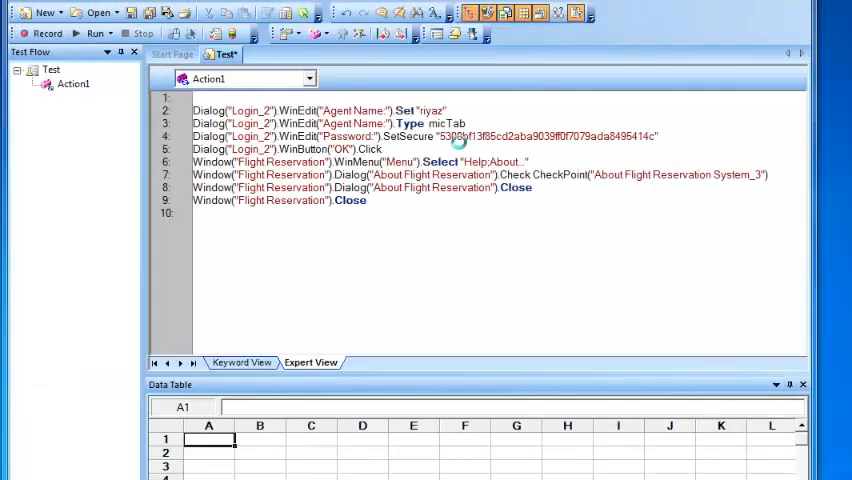
click(90, 32)
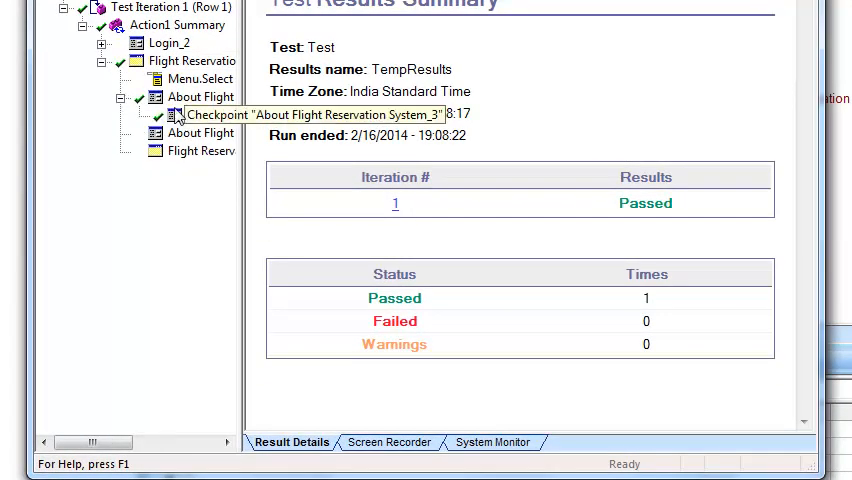
Step: View the passed About-dialog checkpoint in Test Results and highlight its captured text
click(210, 114)
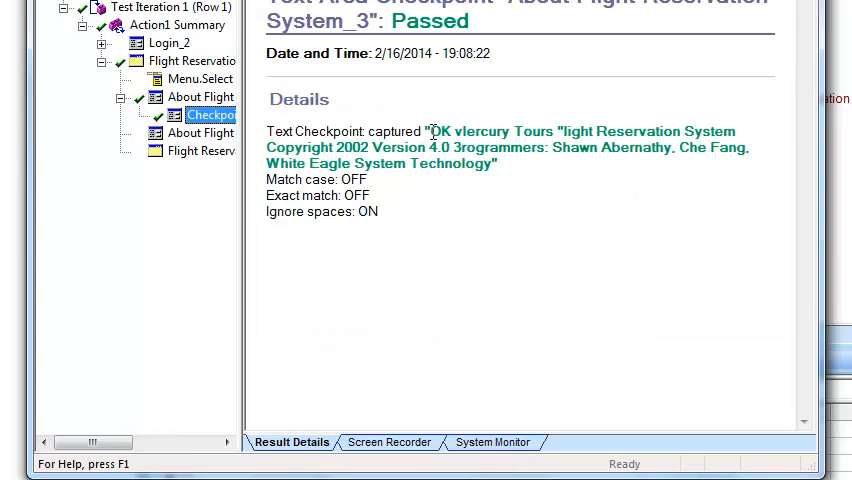
drag(430, 132, 494, 164)
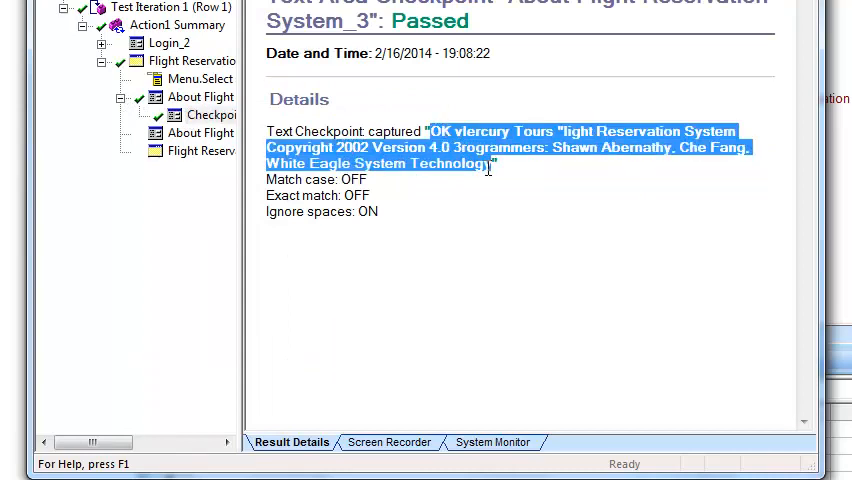
mouse_move(500, 224)
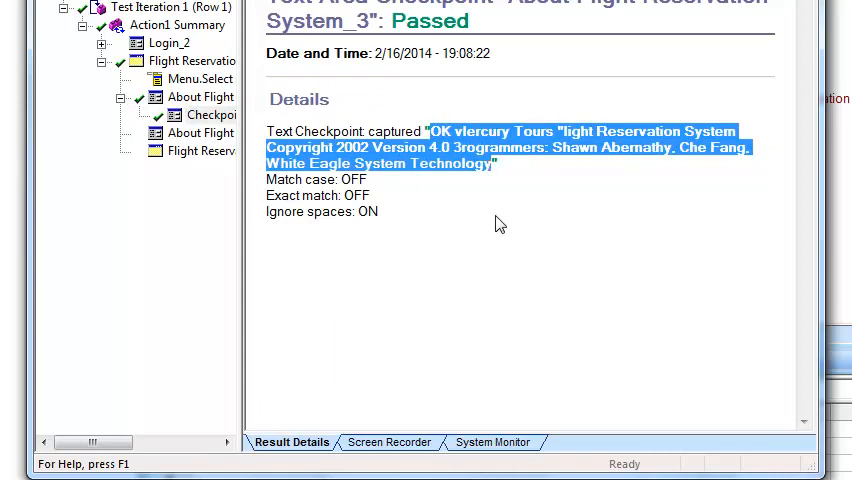